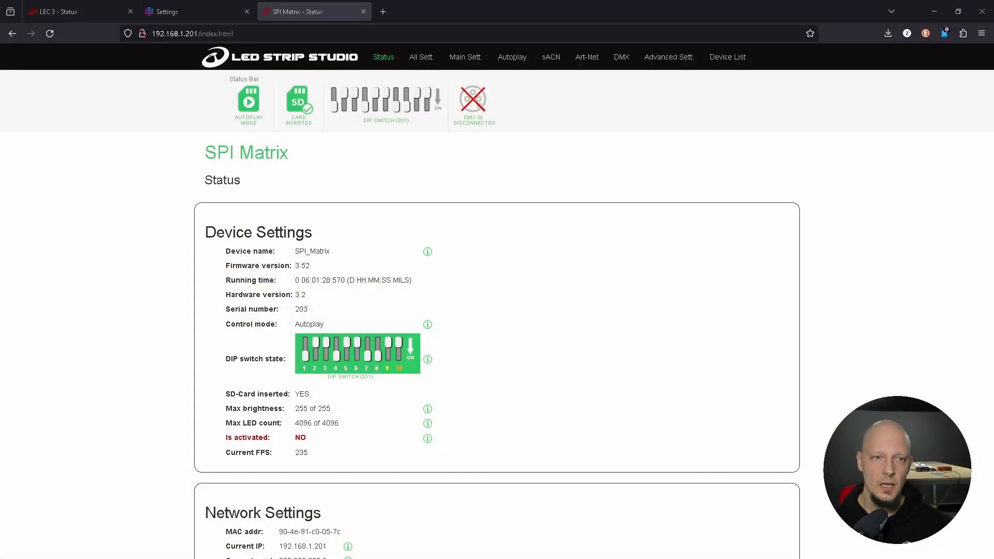
{"action": "mouse_move", "coordinate": [285, 142]}
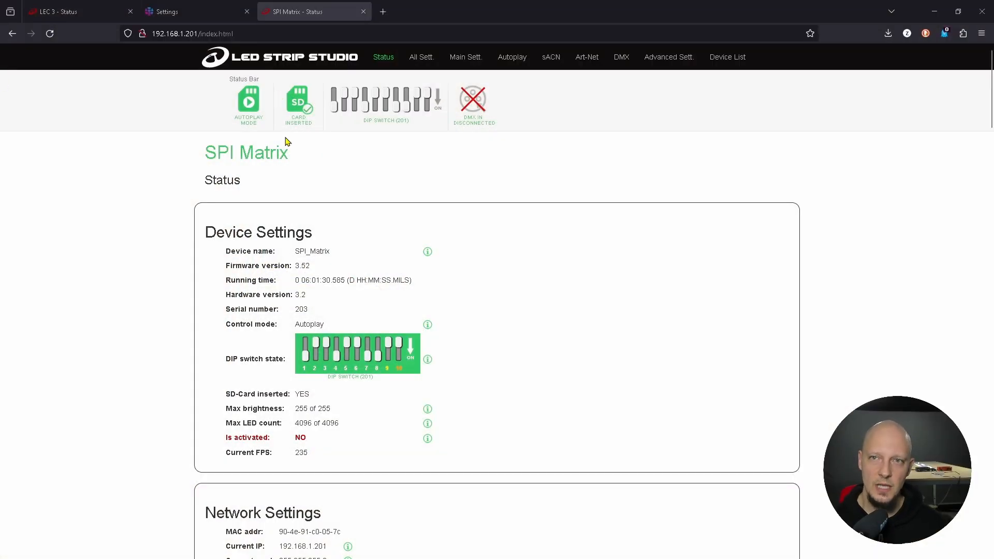
{"action": "mouse_move", "coordinate": [370, 174]}
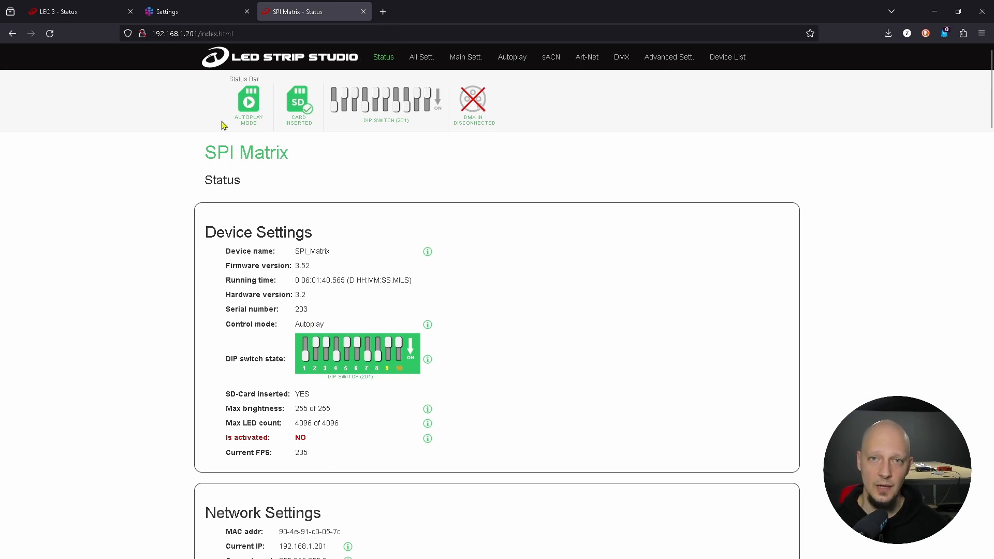
{"action": "mouse_move", "coordinate": [381, 171]}
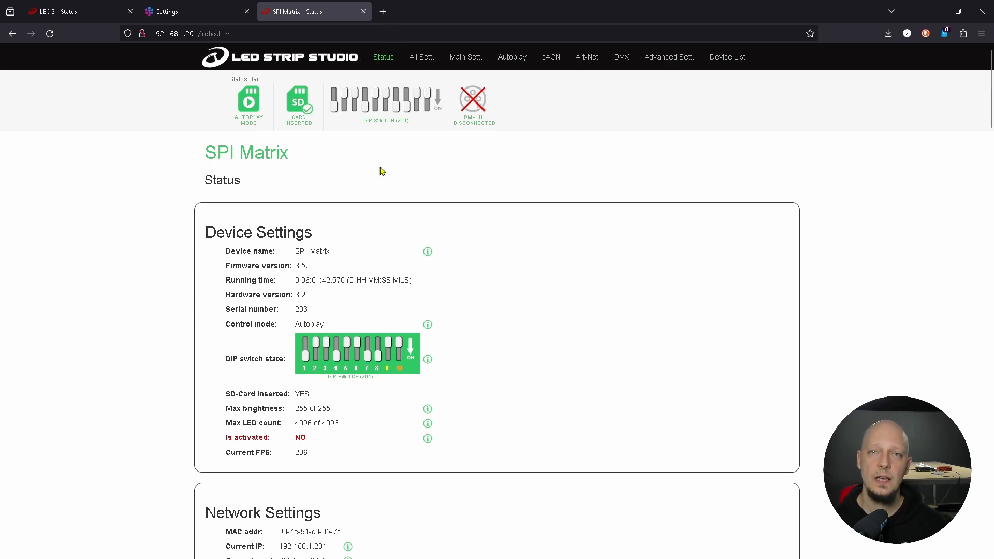
{"action": "mouse_move", "coordinate": [506, 168]}
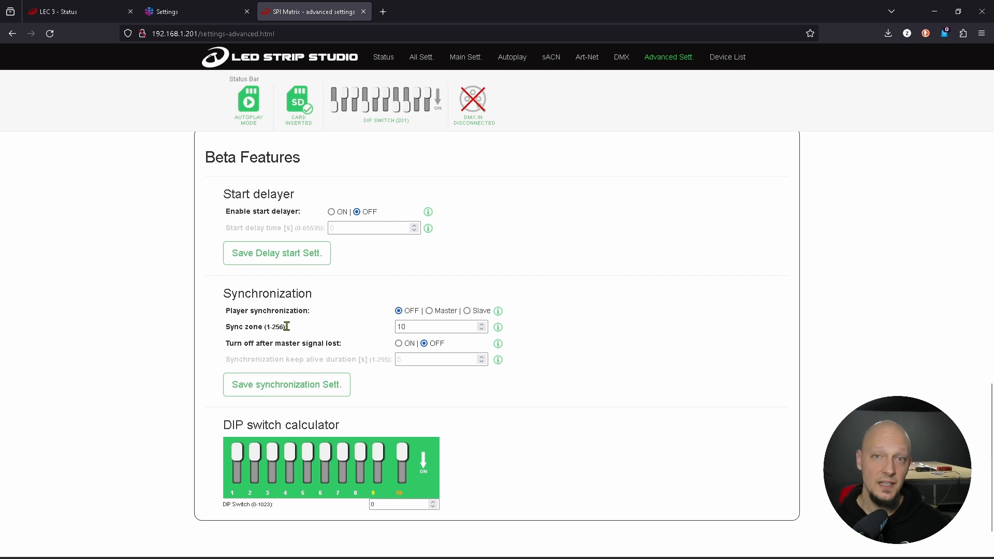
{"action": "mouse_move", "coordinate": [311, 327]}
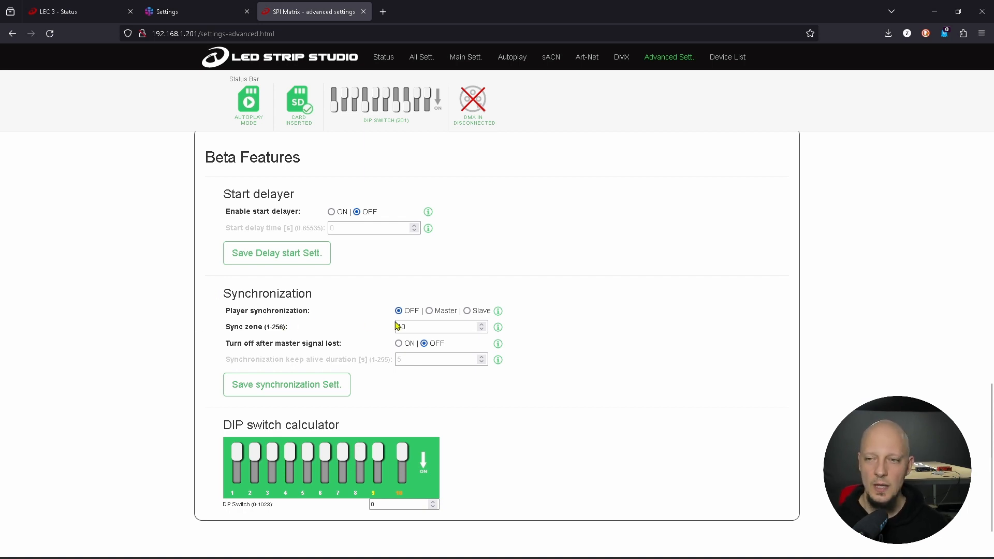
Step: Enter 10 in the SPI Matrix Synchronization sync zone field
{"action": "type", "text": "10"}
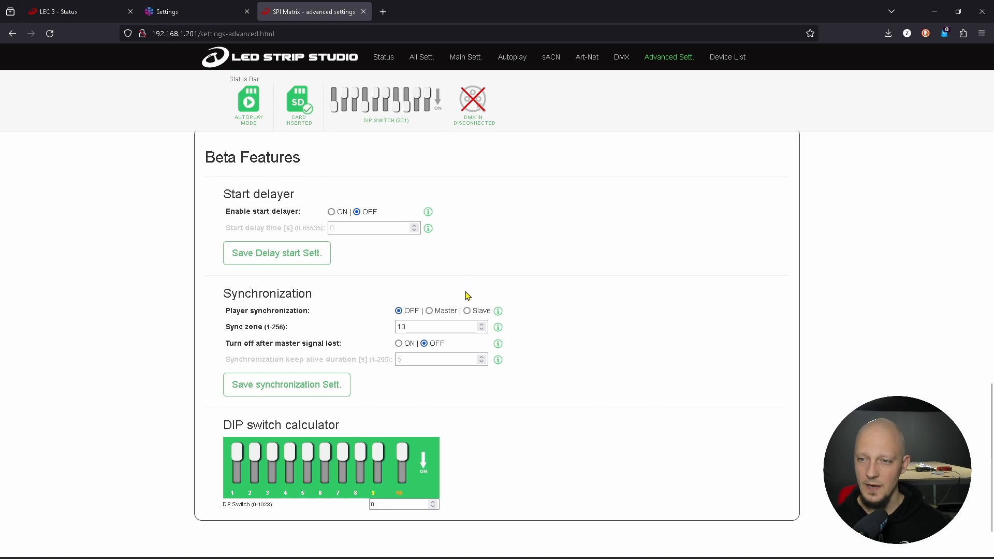
{"action": "mouse_move", "coordinate": [468, 313]}
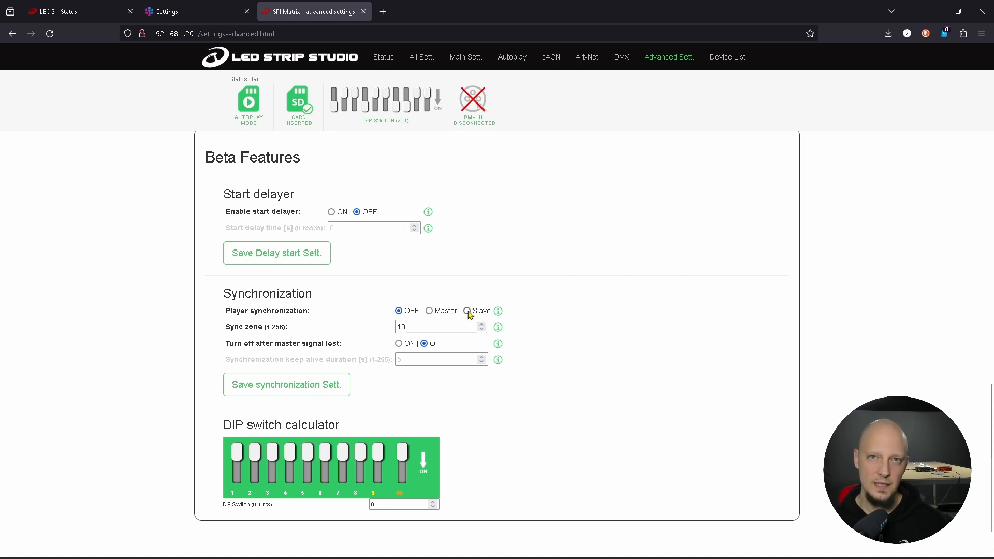
Step: Set SPI Matrix player synchronization to Slave with sync zone 1
{"action": "left_click", "coordinate": [468, 311]}
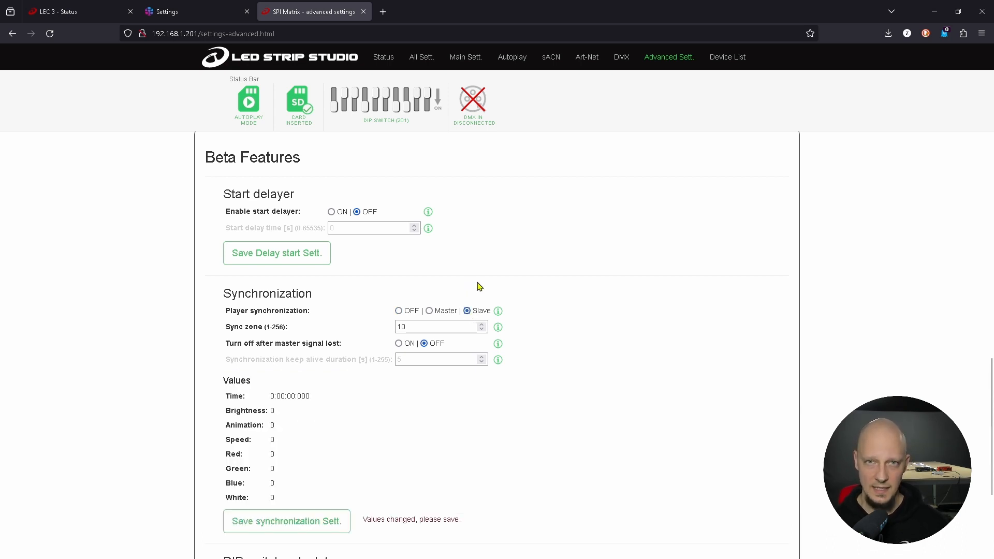
{"action": "left_click", "coordinate": [437, 326]}
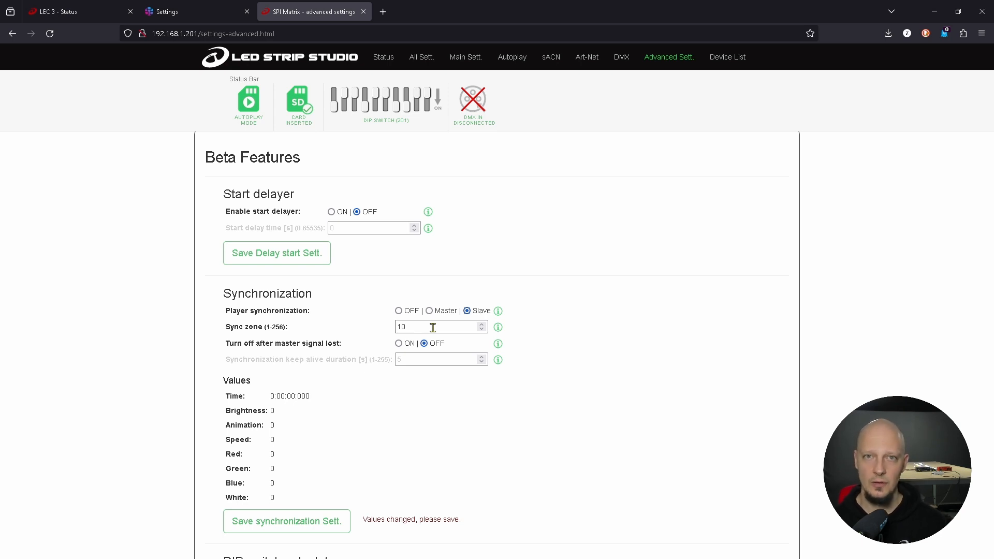
{"action": "left_click", "coordinate": [435, 327]}
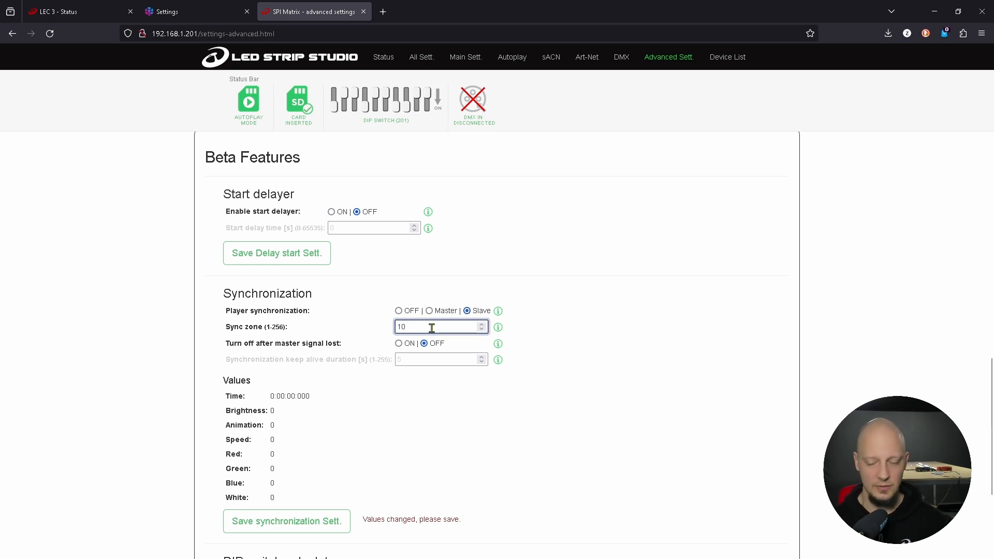
{"action": "type", "text": "1"}
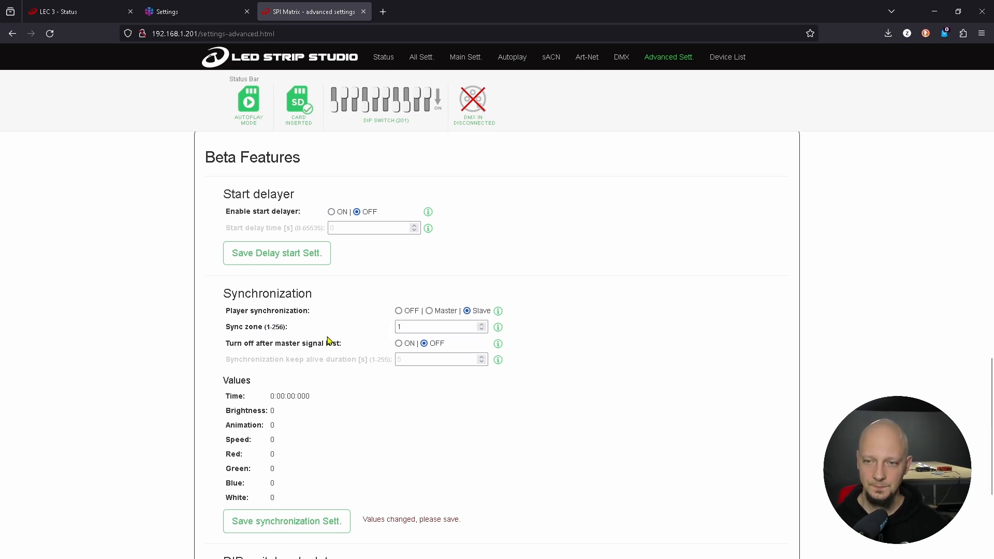
{"action": "scroll", "scroll_direction": "down", "scroll_amount": 3}
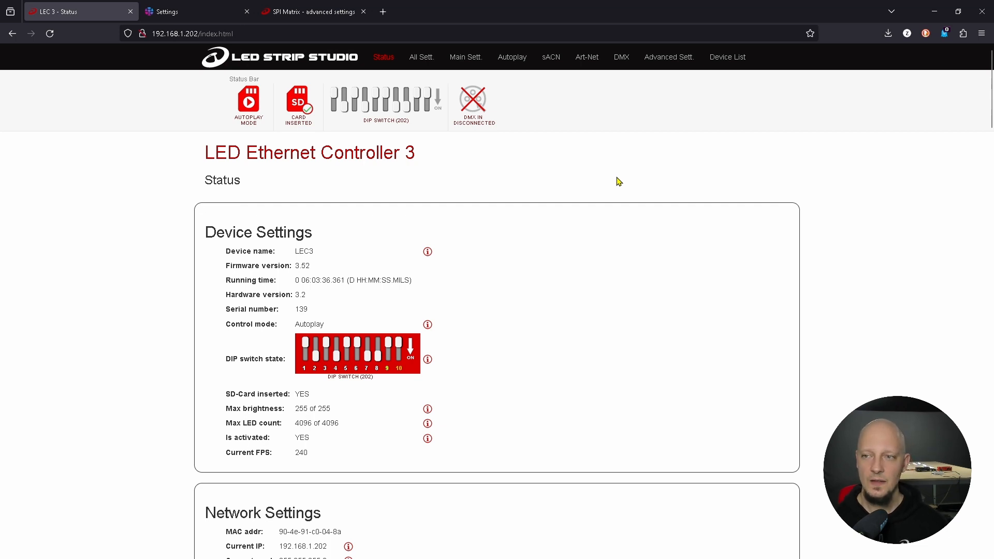
{"action": "mouse_move", "coordinate": [673, 78]}
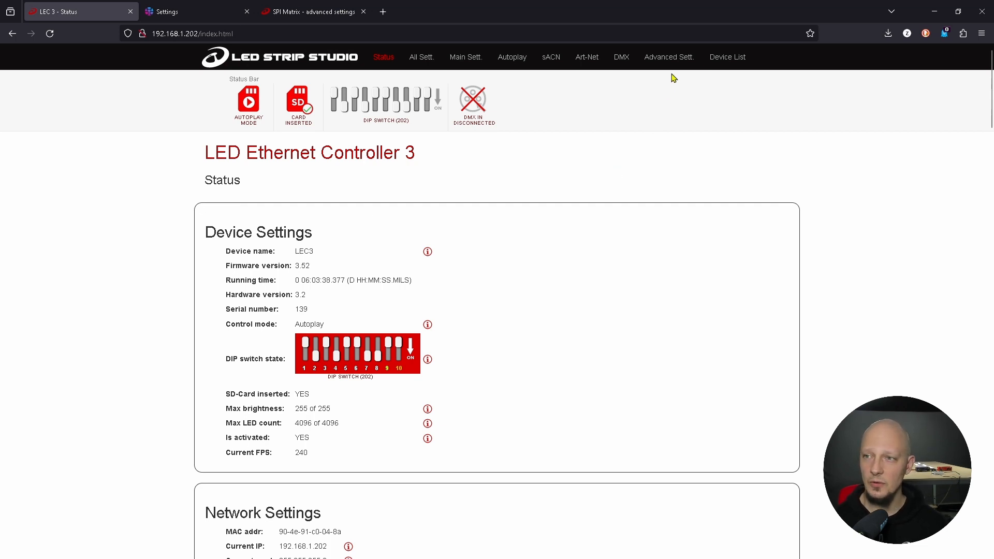
Step: Set LEC3 synchronization to Slave on sync zone 1 and save it
{"action": "left_click", "coordinate": [668, 56]}
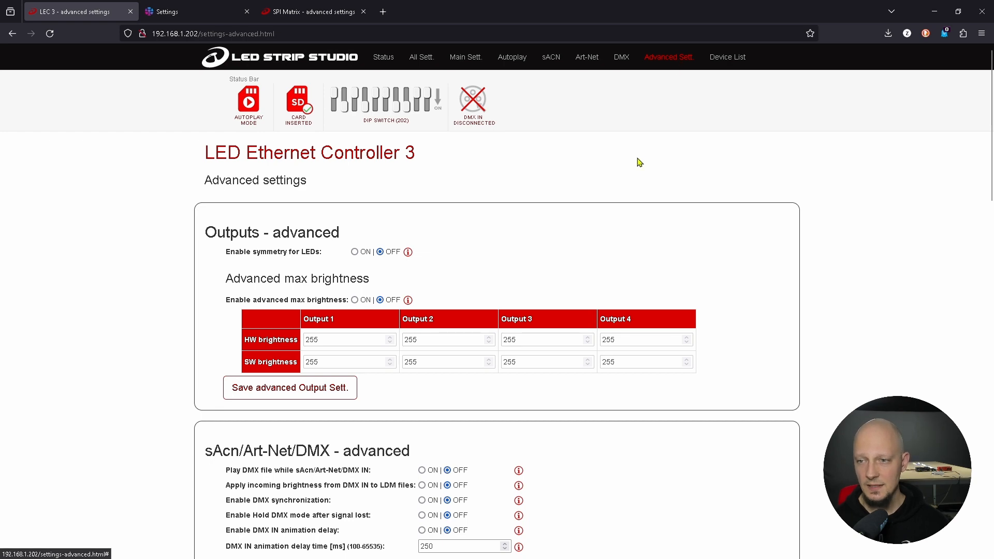
{"action": "scroll", "scroll_direction": "down", "scroll_amount": 3}
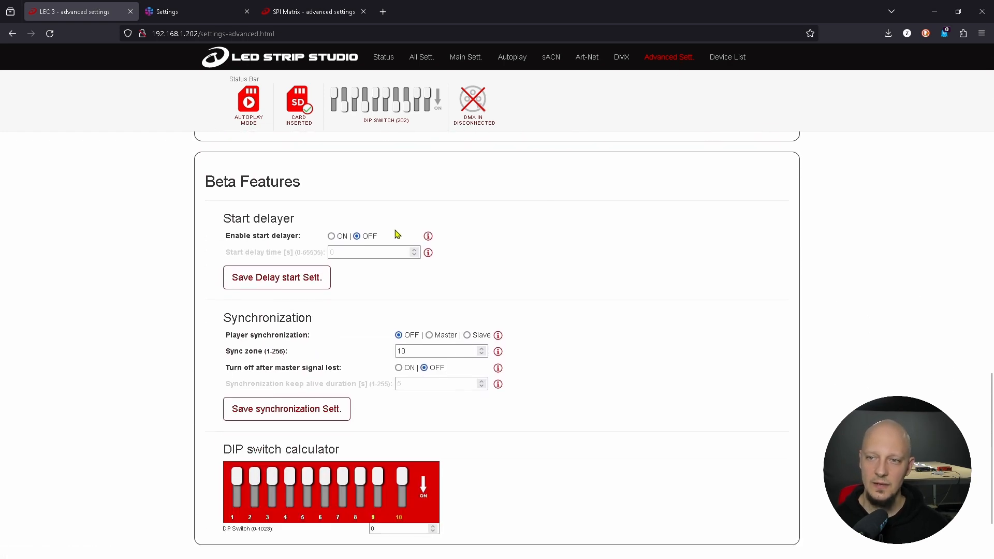
{"action": "left_click", "coordinate": [429, 335]}
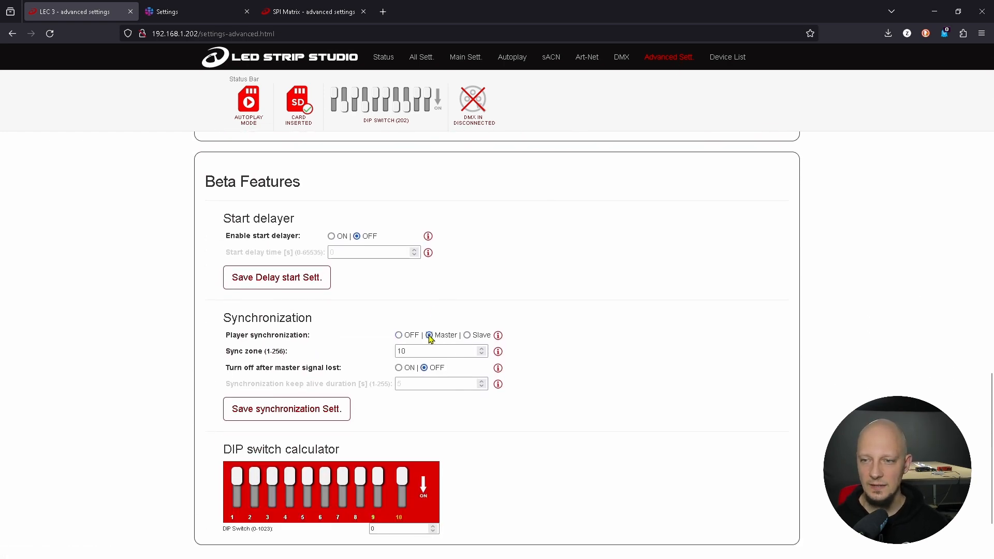
{"action": "left_click", "coordinate": [467, 335]}
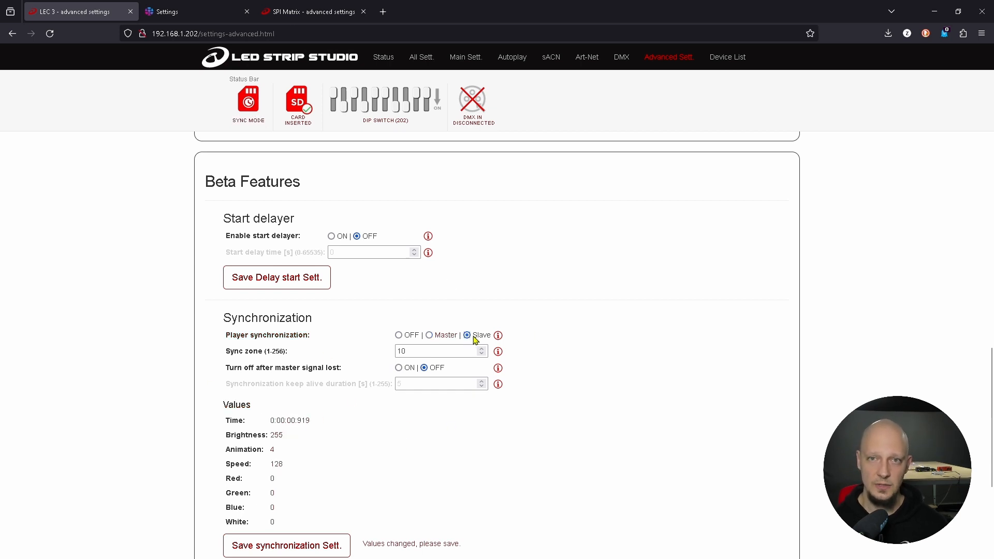
{"action": "left_click", "coordinate": [440, 350]}
{"action": "type", "text": "1"}
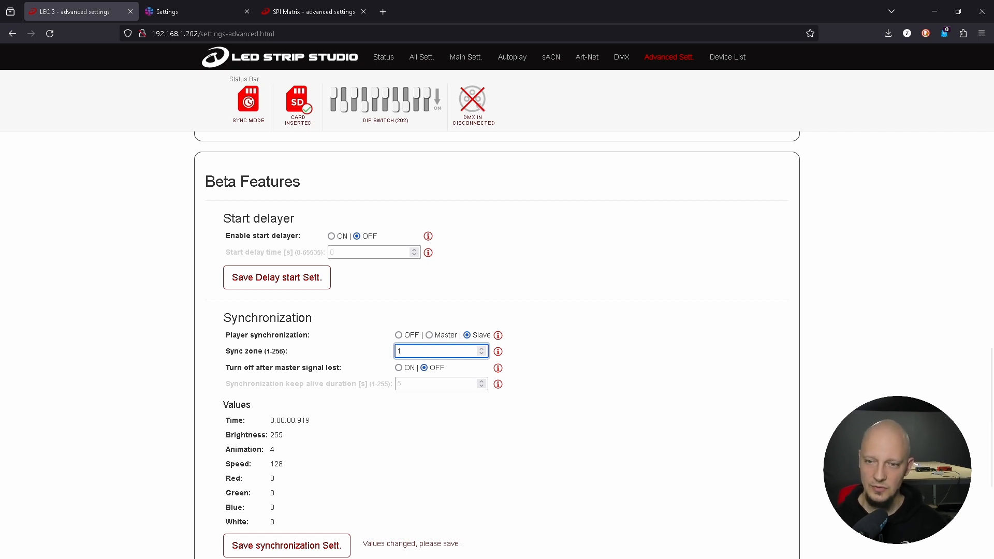
{"action": "left_click", "coordinate": [286, 545]}
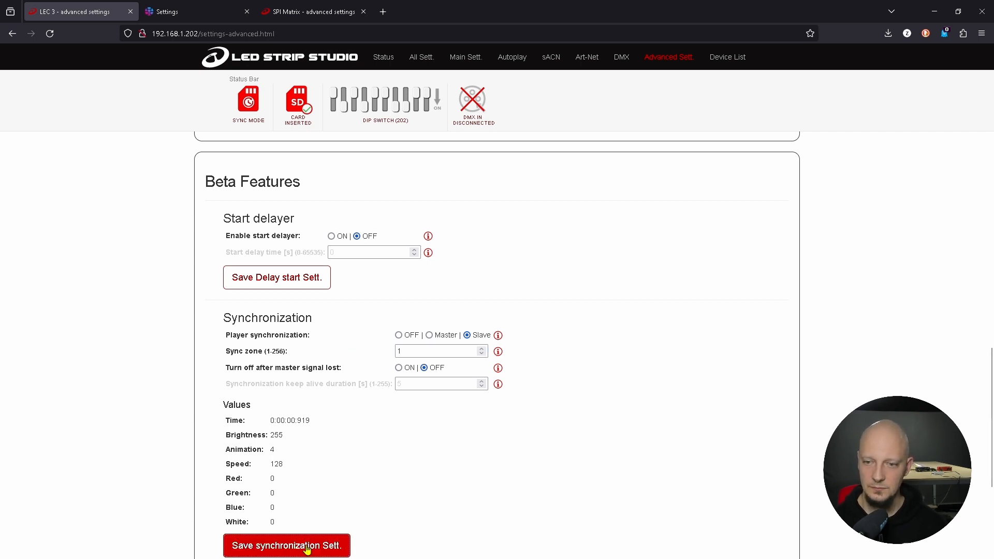
{"action": "mouse_move", "coordinate": [355, 375]}
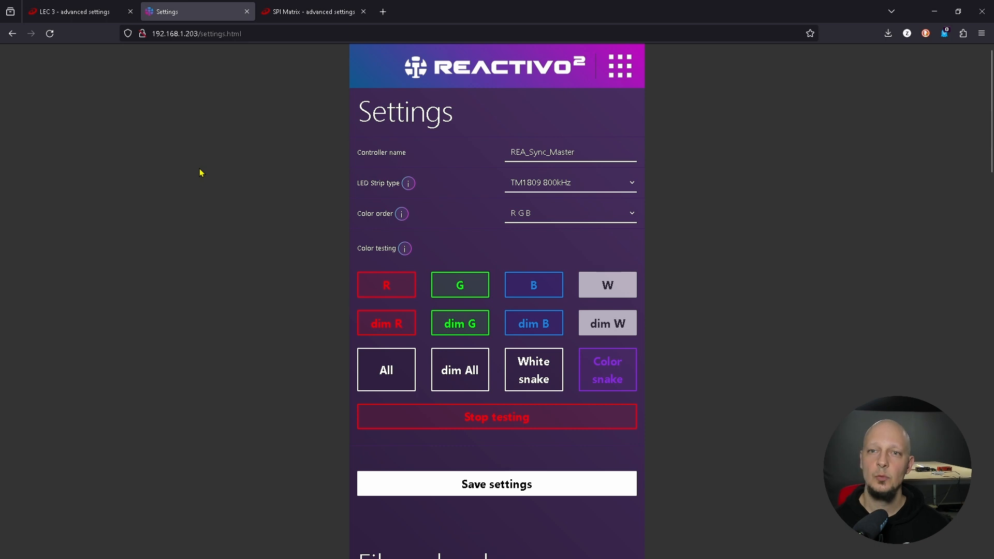
{"action": "mouse_move", "coordinate": [639, 101]}
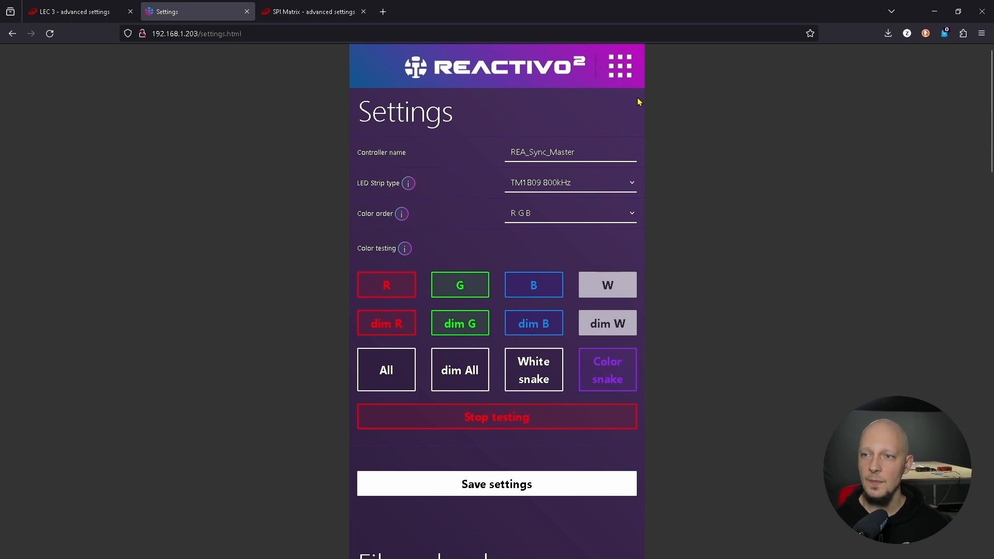
Step: Bring up REA_Sync_Master's Network Sync Settings and list the synchronization mode options
{"action": "left_click", "coordinate": [620, 65]}
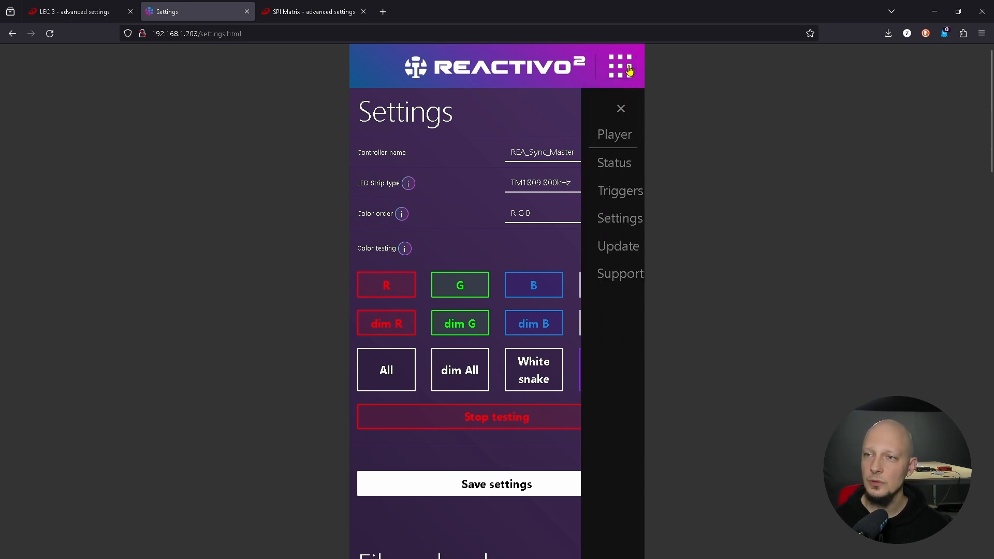
{"action": "scroll", "scroll_direction": "down", "scroll_amount": 3}
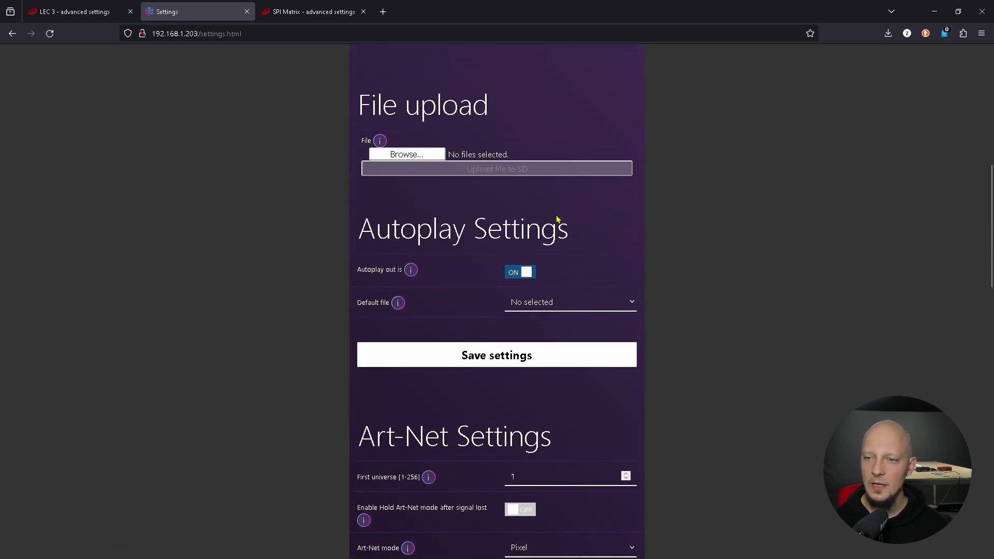
{"action": "scroll", "scroll_direction": "down", "scroll_amount": 3}
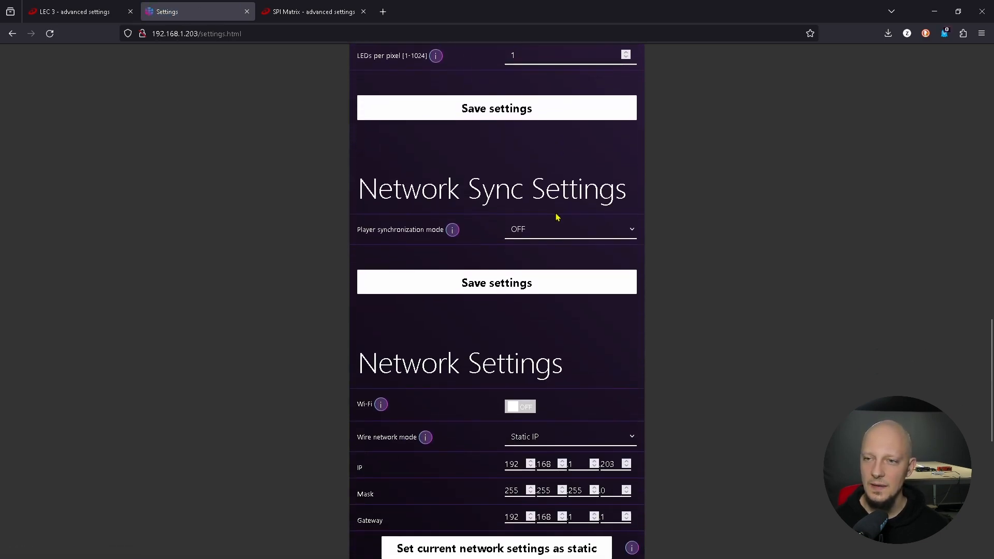
{"action": "double_click", "coordinate": [491, 189]}
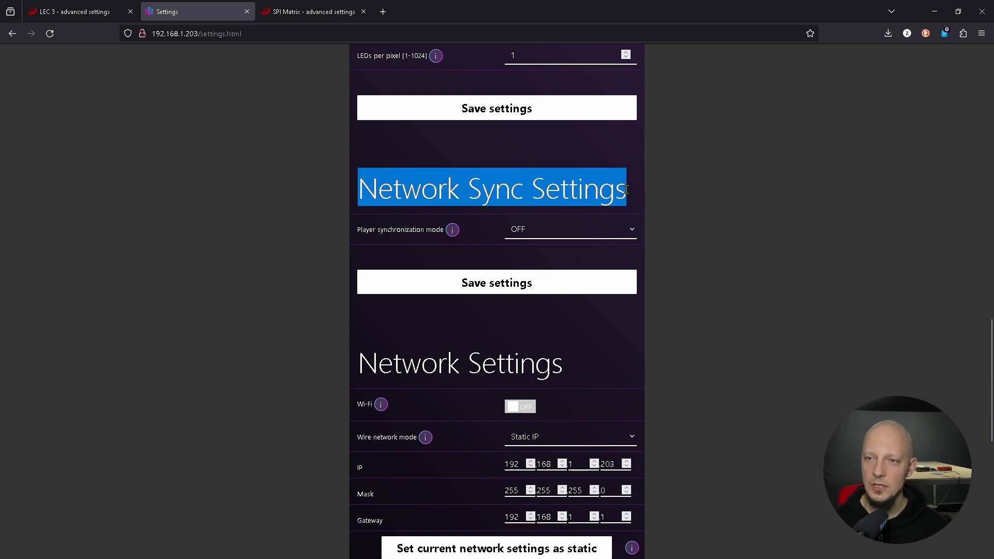
{"action": "left_click", "coordinate": [492, 188]}
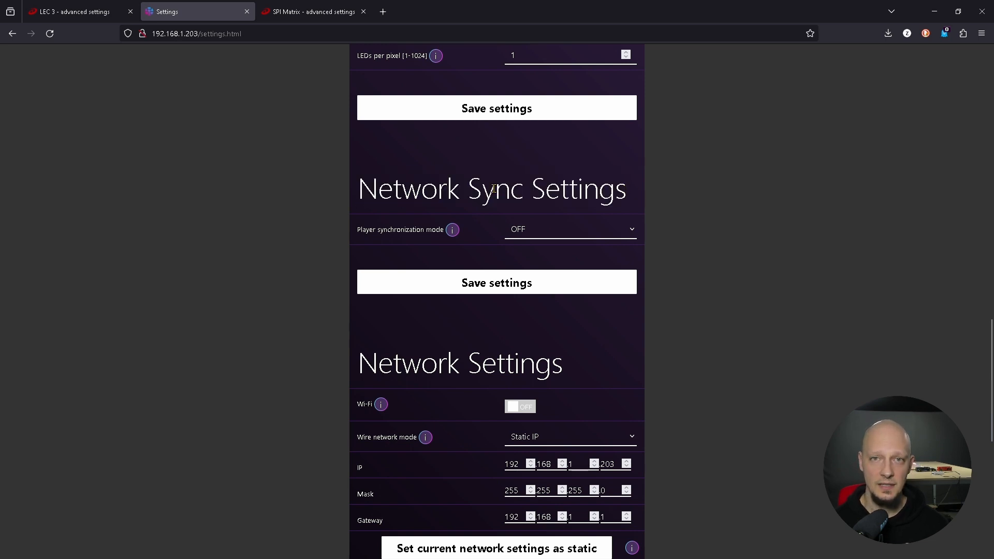
{"action": "left_click", "coordinate": [569, 229]}
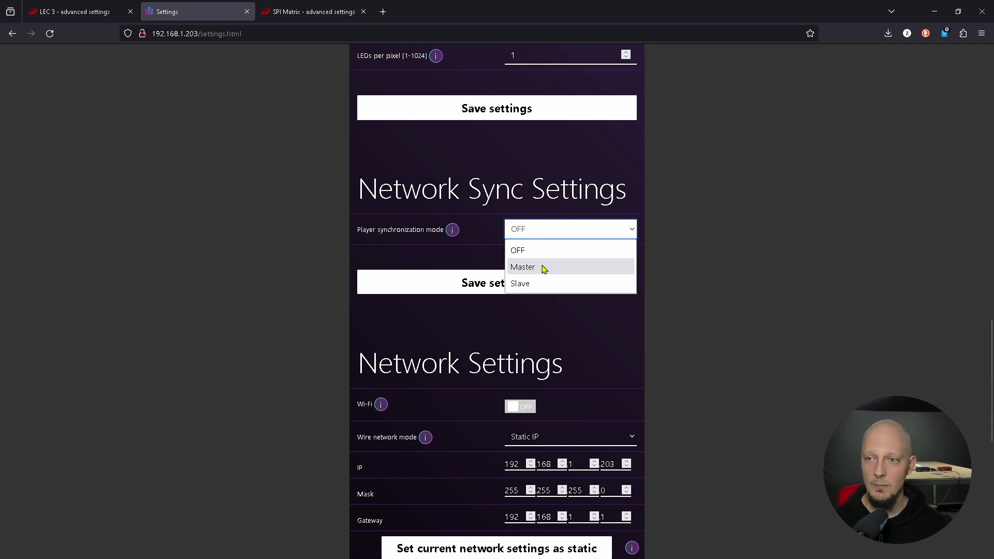
Step: Choose Master synchronization mode and name the zone 'MineZone'
{"action": "left_click", "coordinate": [522, 266]}
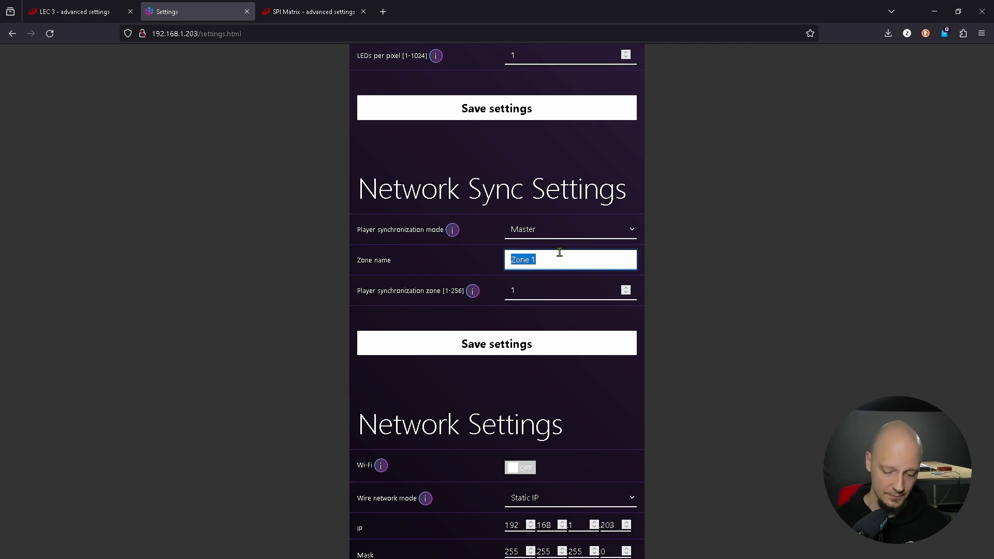
{"action": "type", "text": "Mine"}
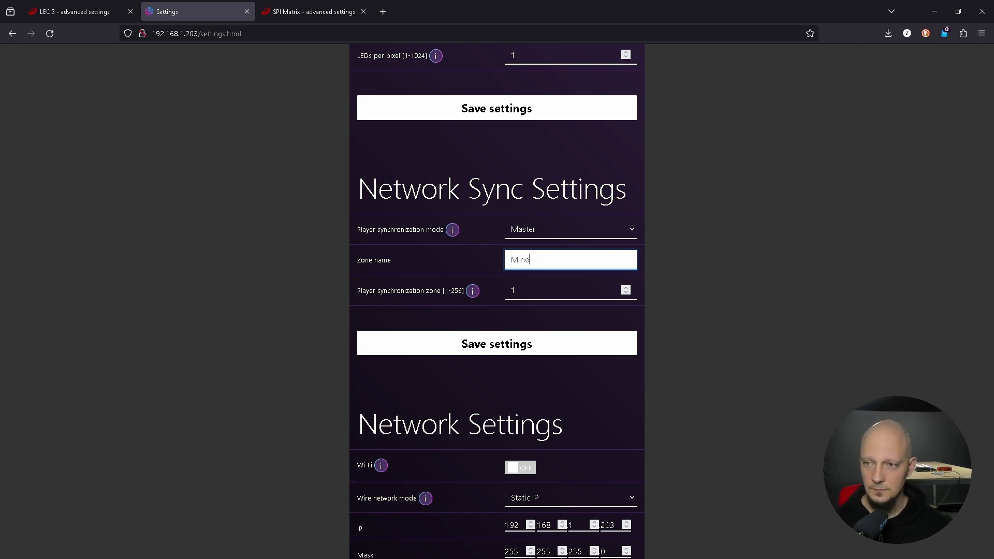
{"action": "type", "text": "Zone"}
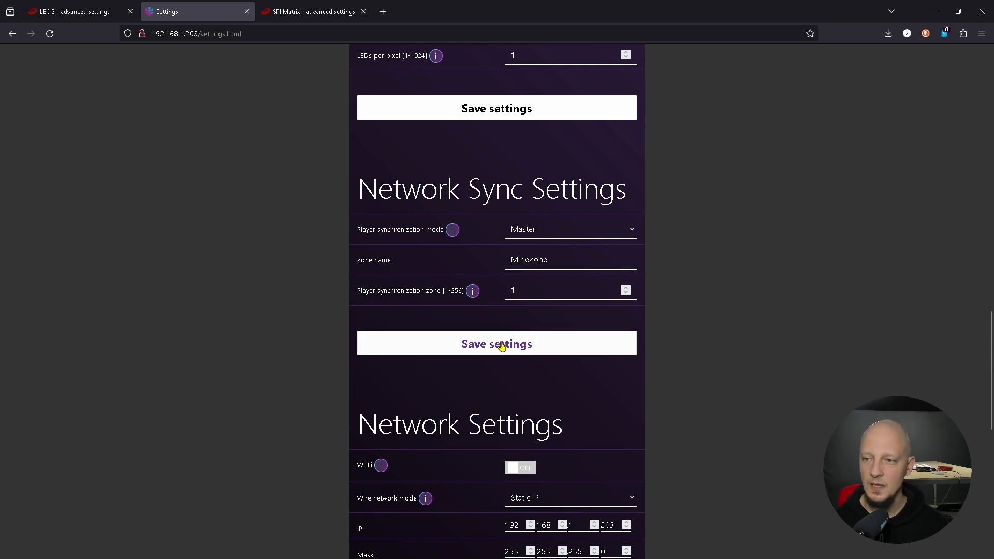
{"action": "mouse_move", "coordinate": [474, 331]}
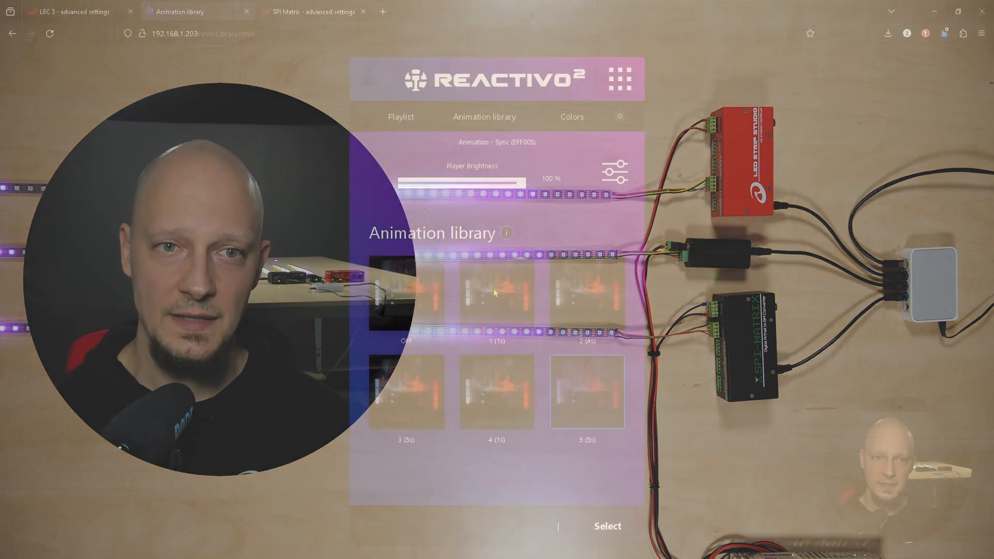
Step: Pick animation EFF002 from the Animation library for synchronized playback
{"action": "left_click", "coordinate": [586, 293]}
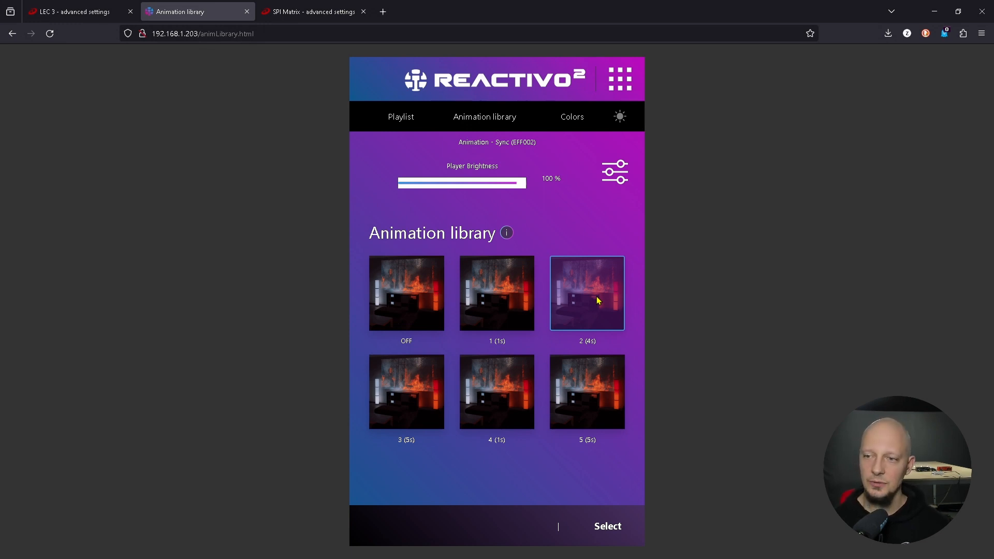
Step: Switch synchronized playback to the '4 (1s)' animation, EFF003
{"action": "left_click", "coordinate": [497, 392]}
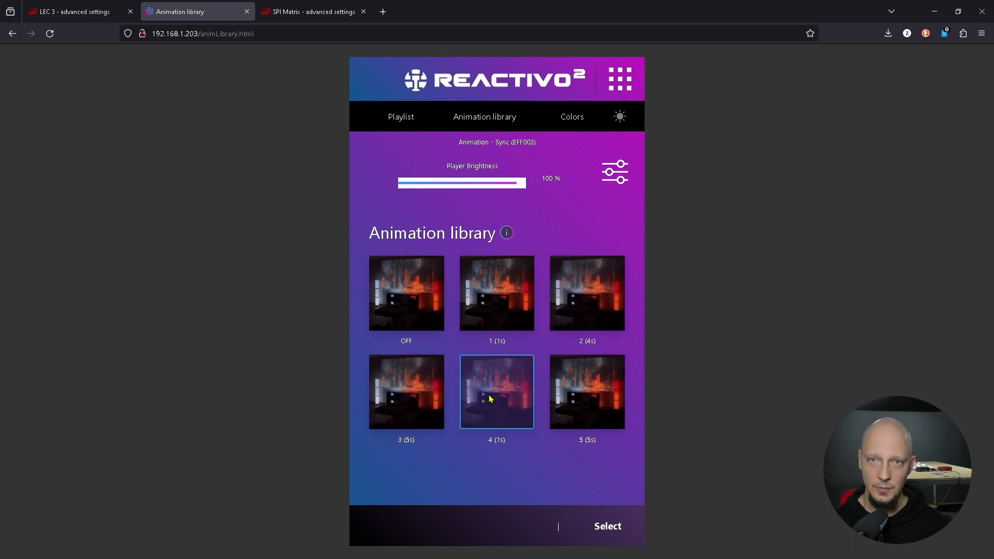